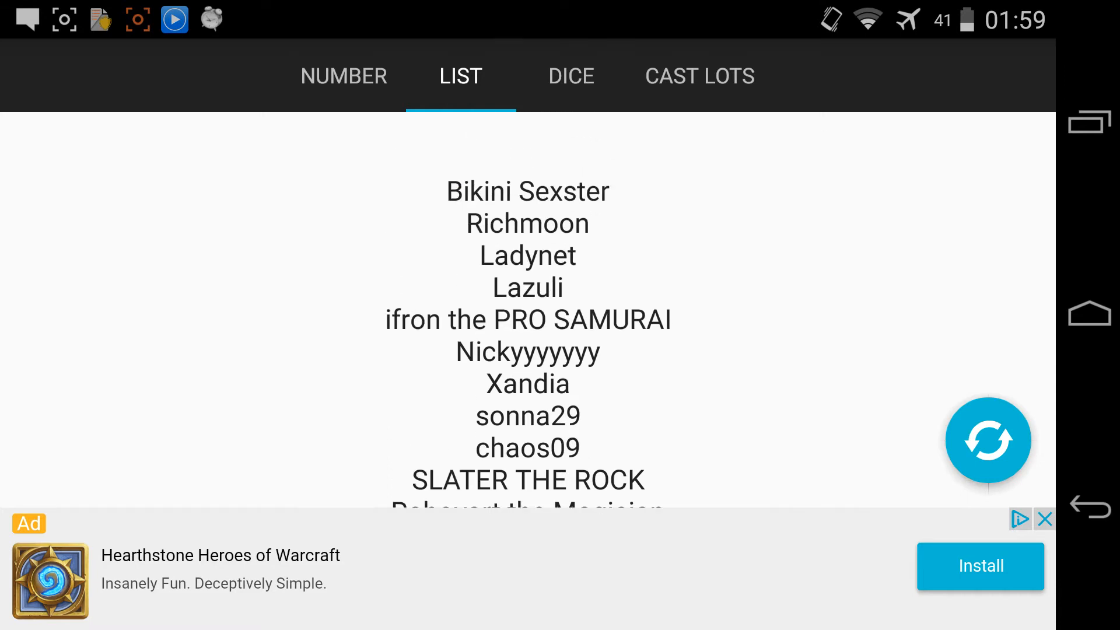
Review the player name list on the LIST tab, scrolling through the entries.
{"action": "scroll", "scroll_direction": "down", "scroll_amount": 3}
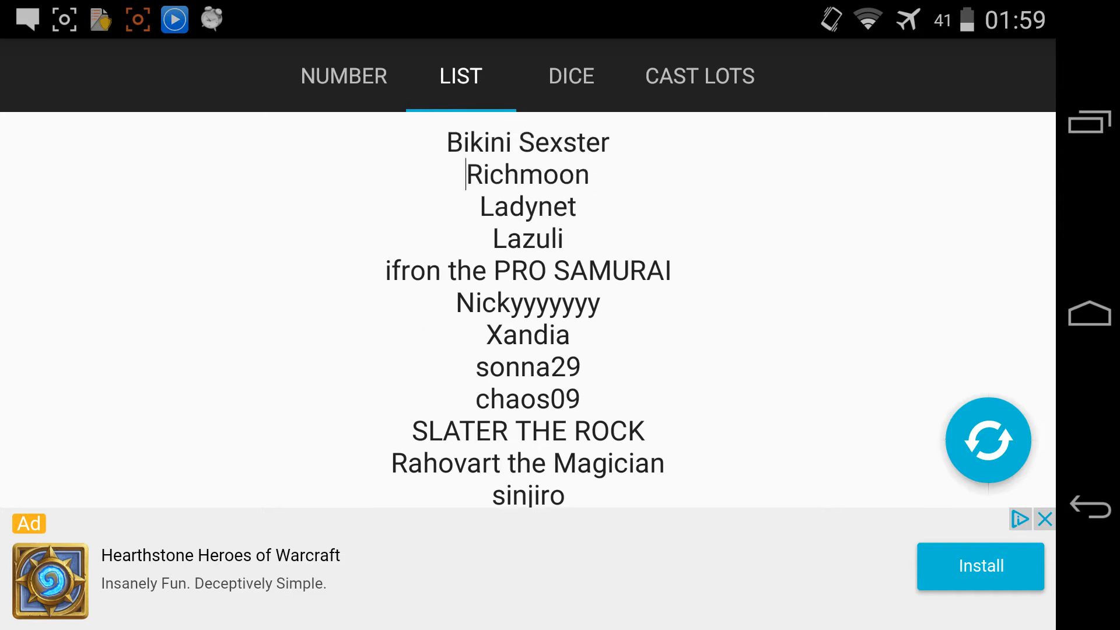
{"action": "left_click", "coordinate": [527, 174]}
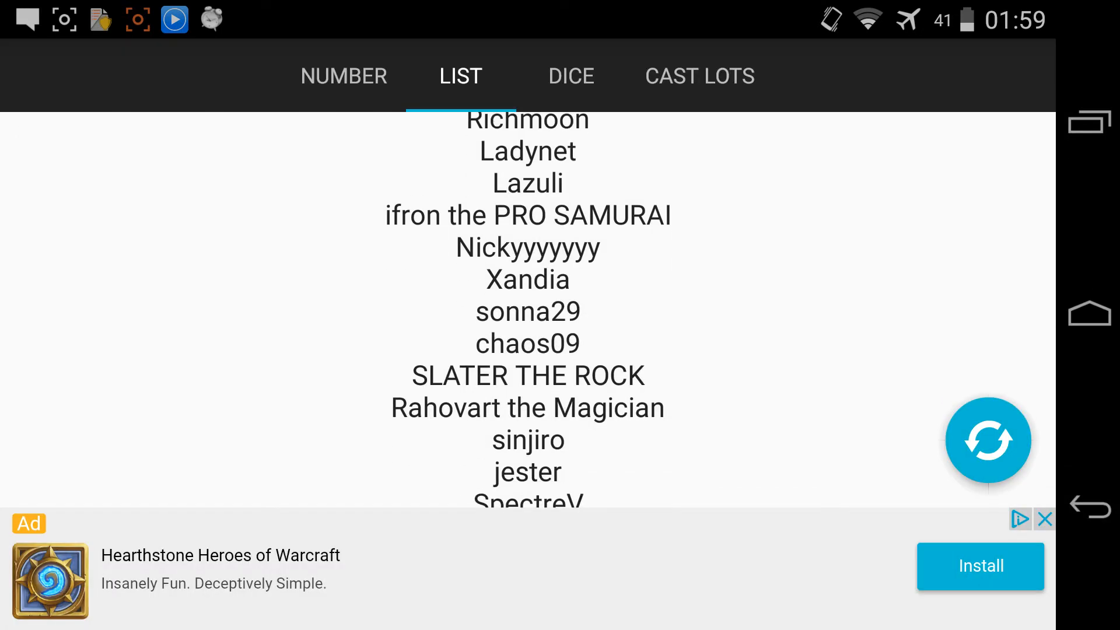
{"action": "scroll", "scroll_direction": "down", "scroll_amount": 3}
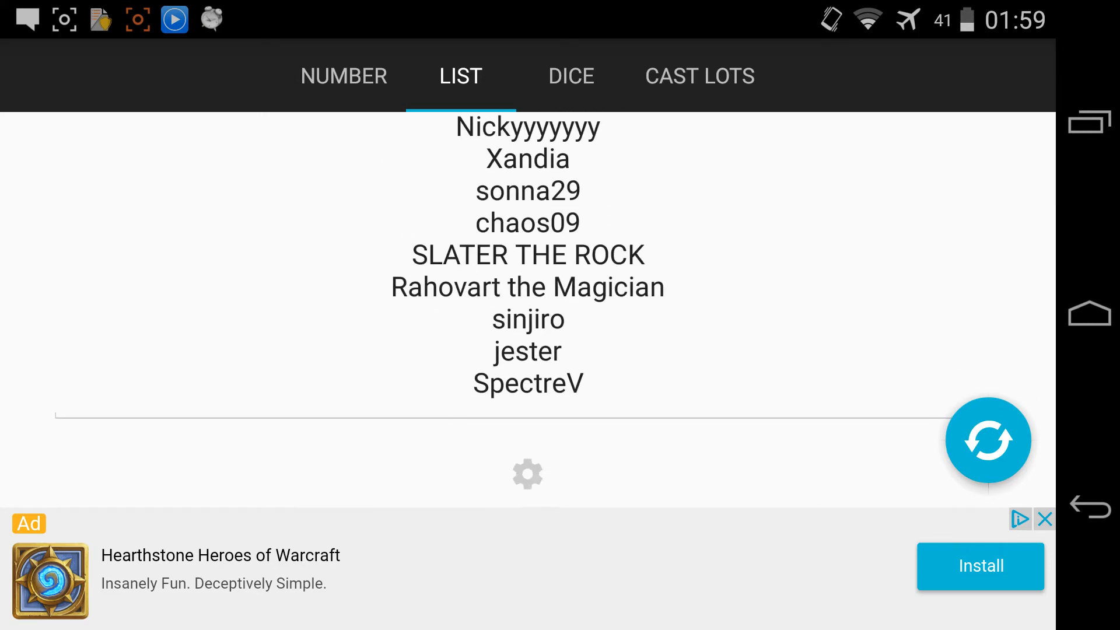
{"action": "scroll", "scroll_direction": "down", "scroll_amount": 3}
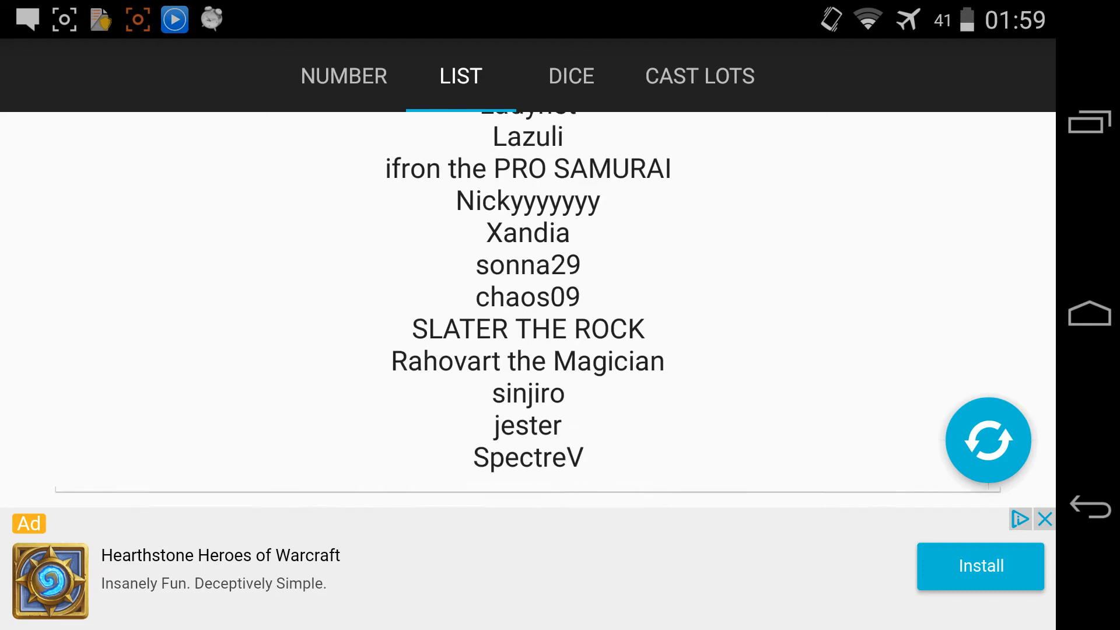
{"action": "scroll", "scroll_direction": "down", "scroll_amount": 3}
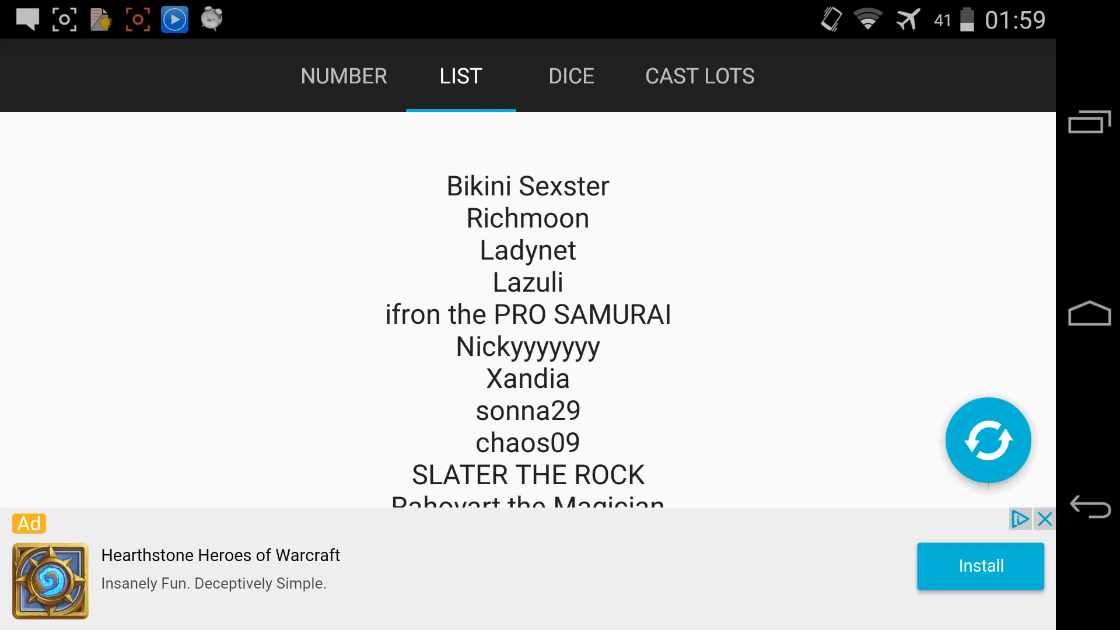
{"action": "scroll", "scroll_direction": "down", "scroll_amount": 3}
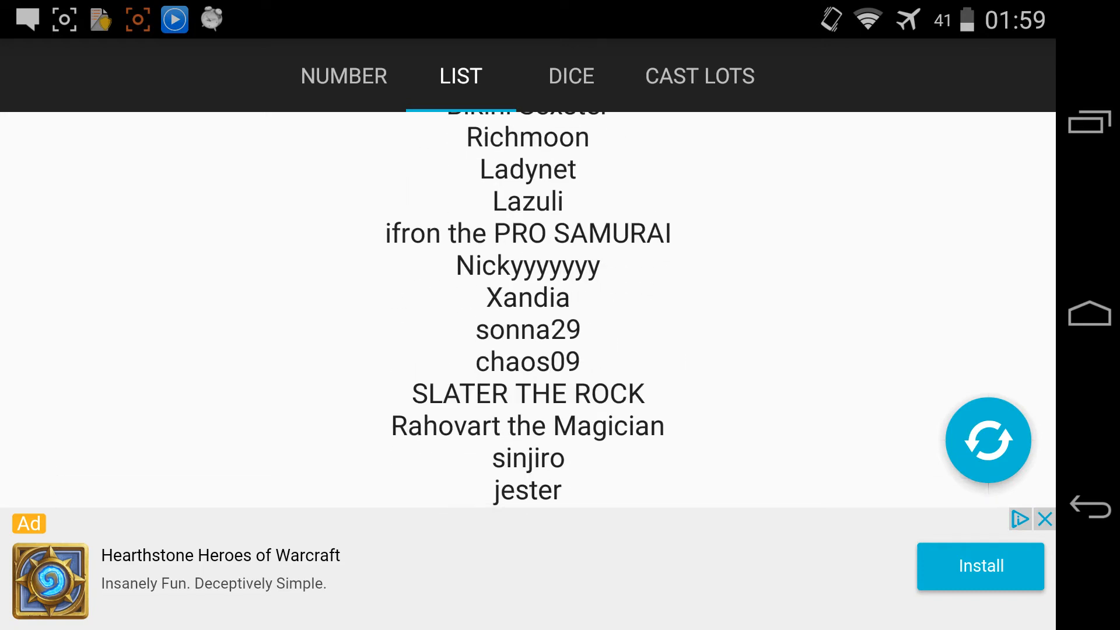
{"action": "scroll", "scroll_direction": "down", "scroll_amount": 3}
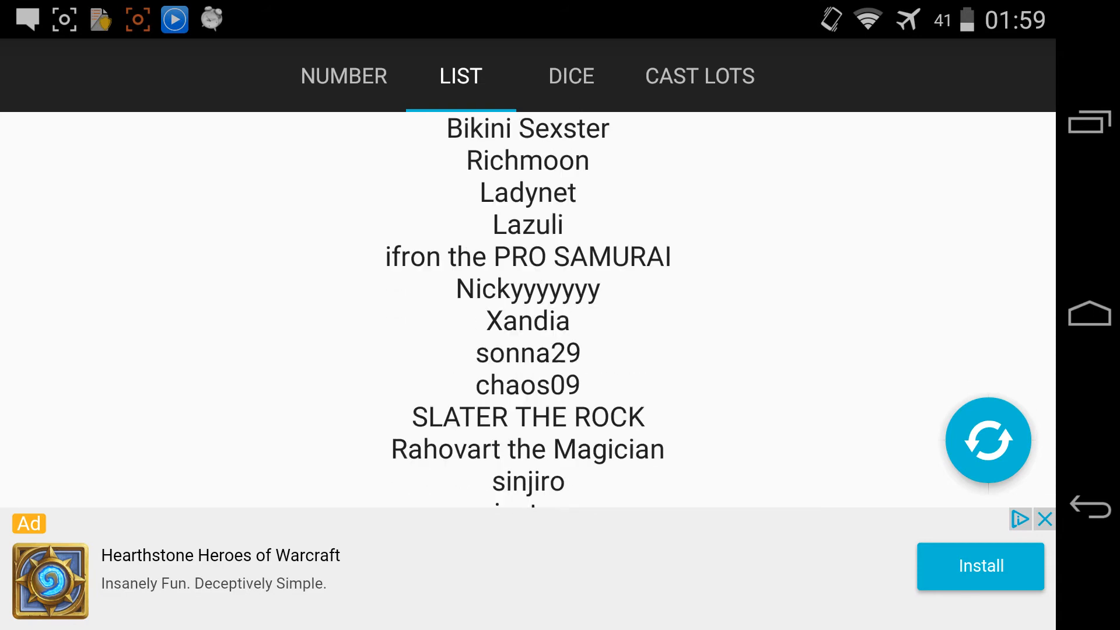
{"action": "left_click", "coordinate": [988, 440]}
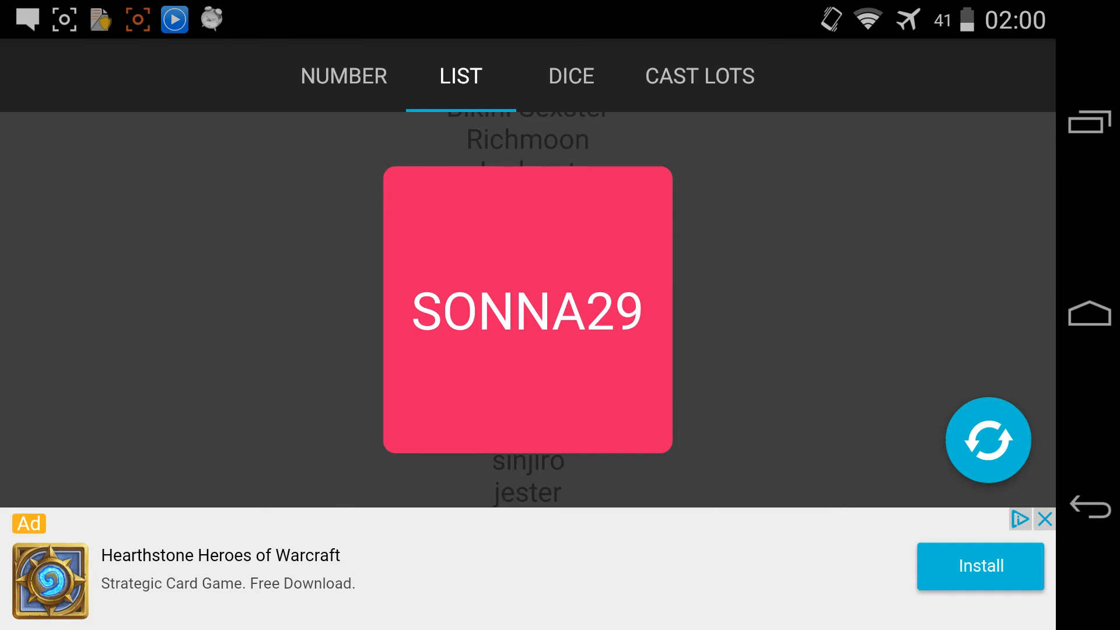
{"action": "left_click", "coordinate": [989, 439]}
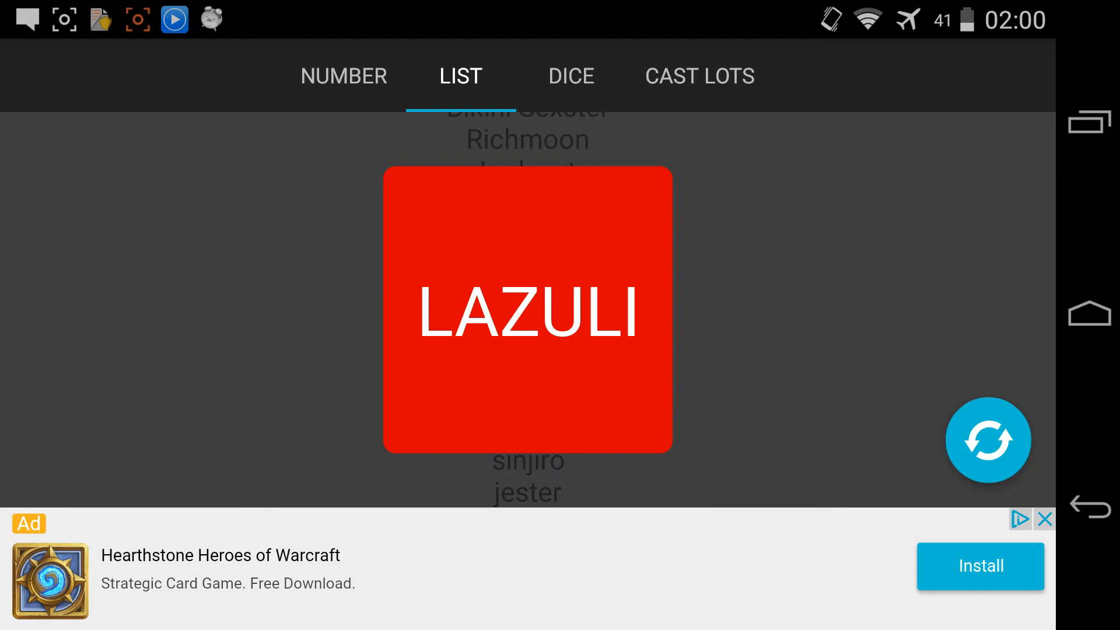
{"action": "left_click", "coordinate": [989, 440]}
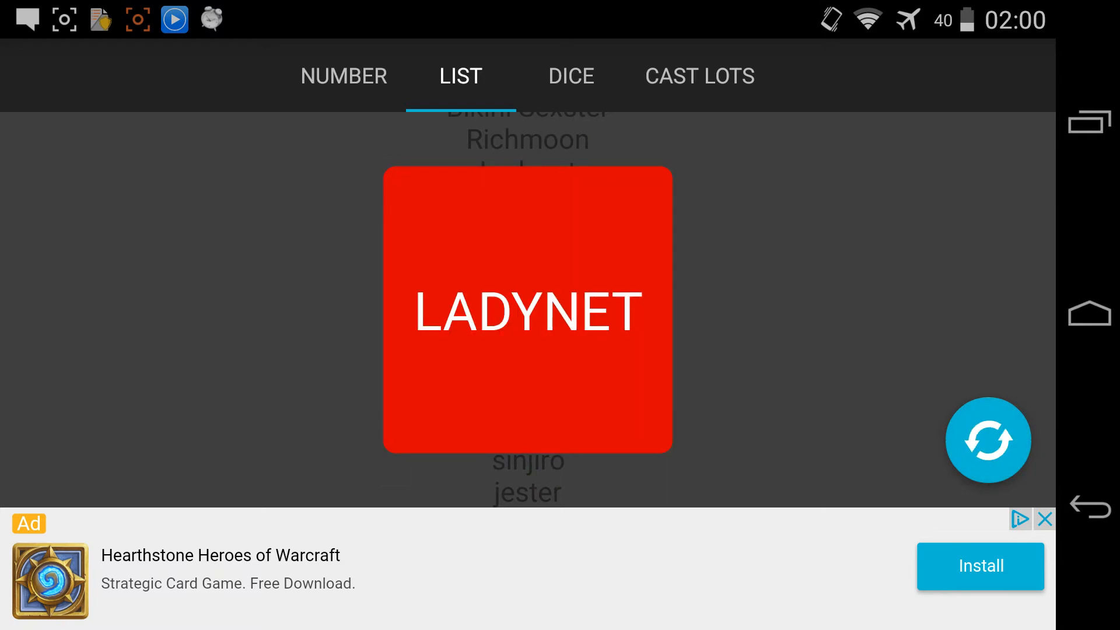
{"action": "left_click", "coordinate": [988, 440]}
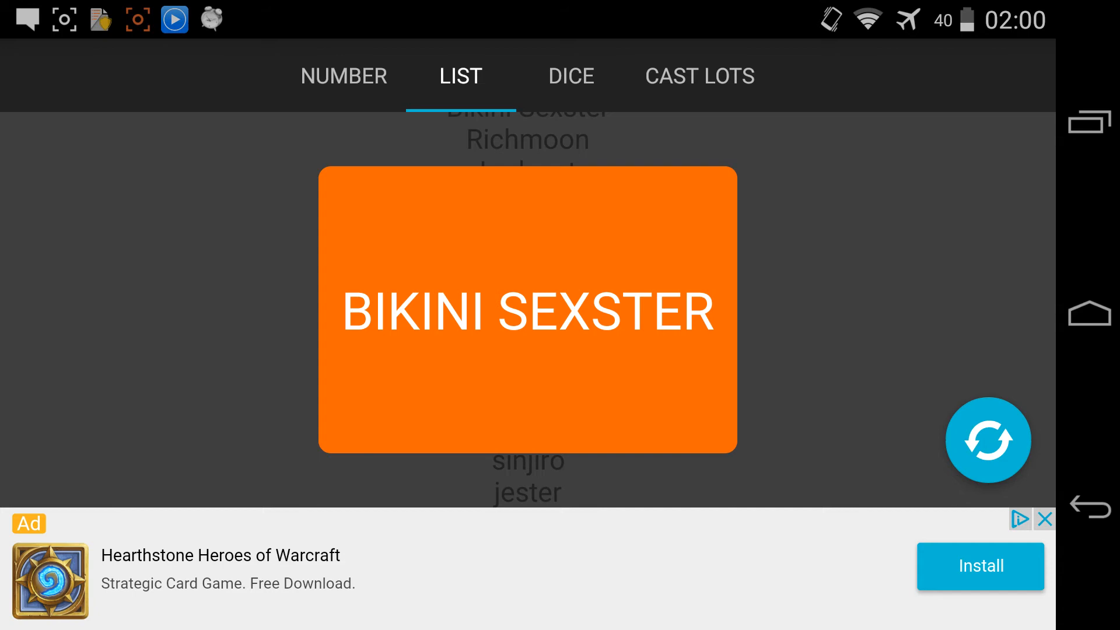
{"action": "left_click", "coordinate": [988, 439]}
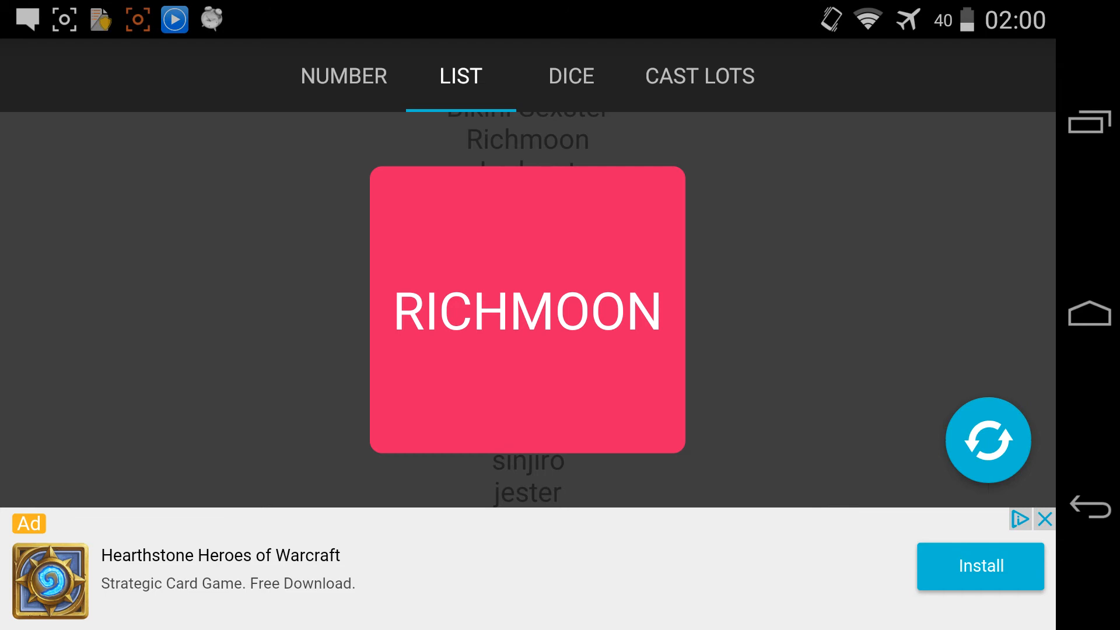
{"action": "left_click", "coordinate": [989, 440]}
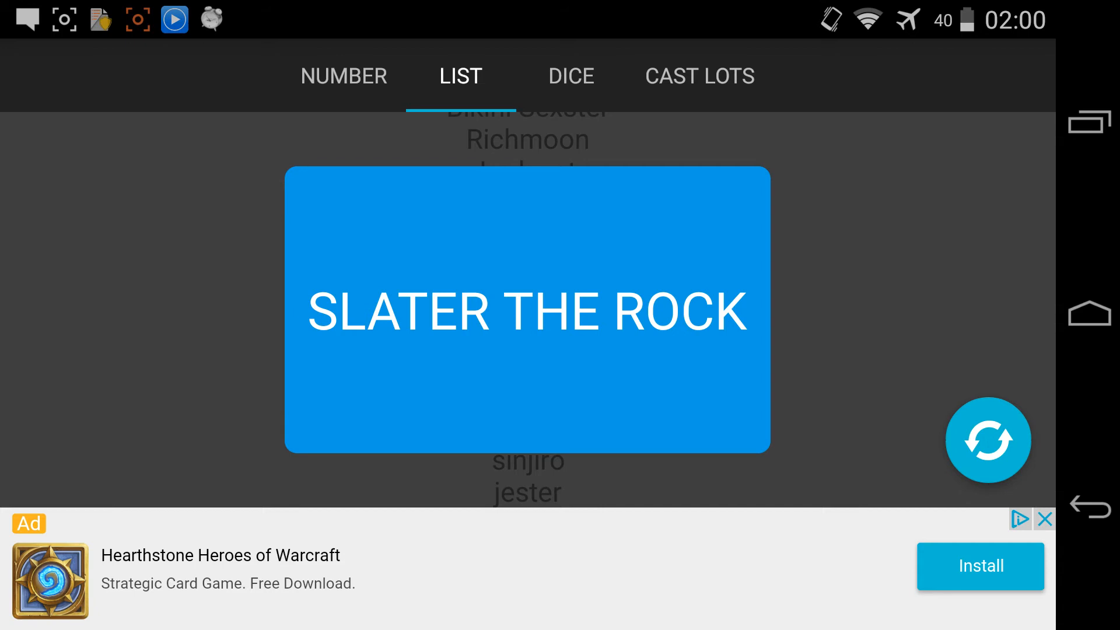
{"action": "left_click", "coordinate": [988, 440]}
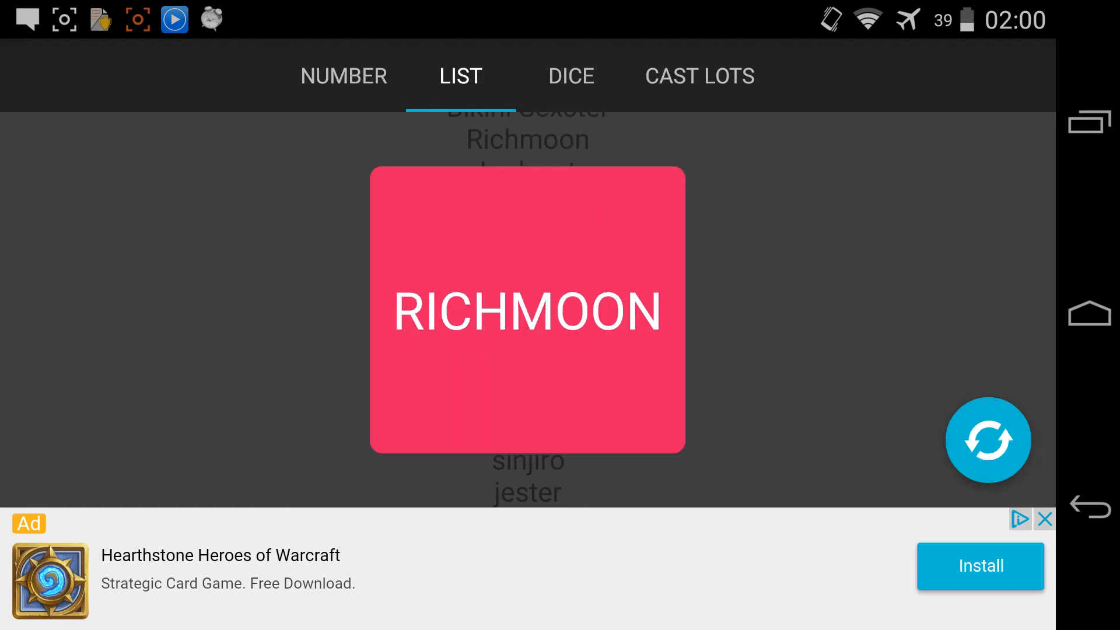
{"action": "left_click", "coordinate": [988, 440]}
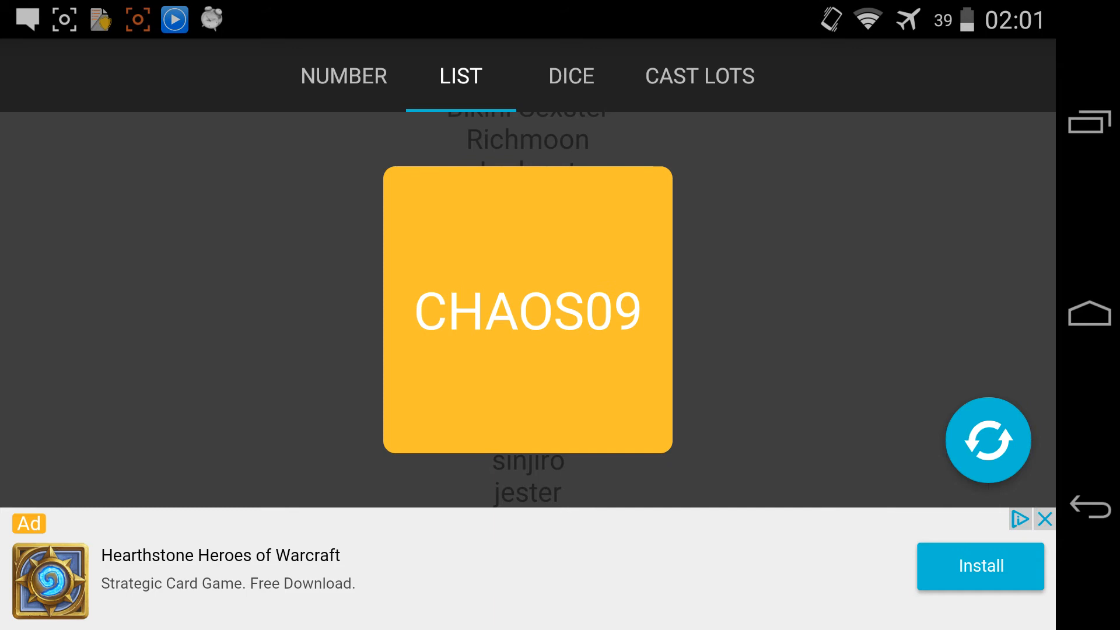
{"action": "left_click", "coordinate": [988, 440]}
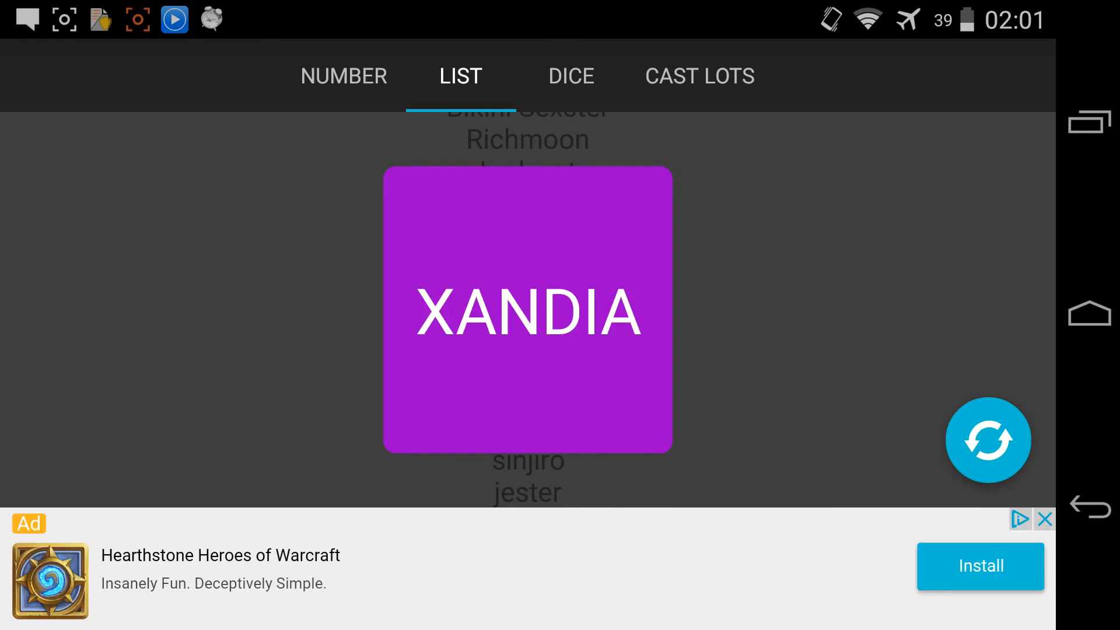
{"action": "left_click", "coordinate": [988, 440]}
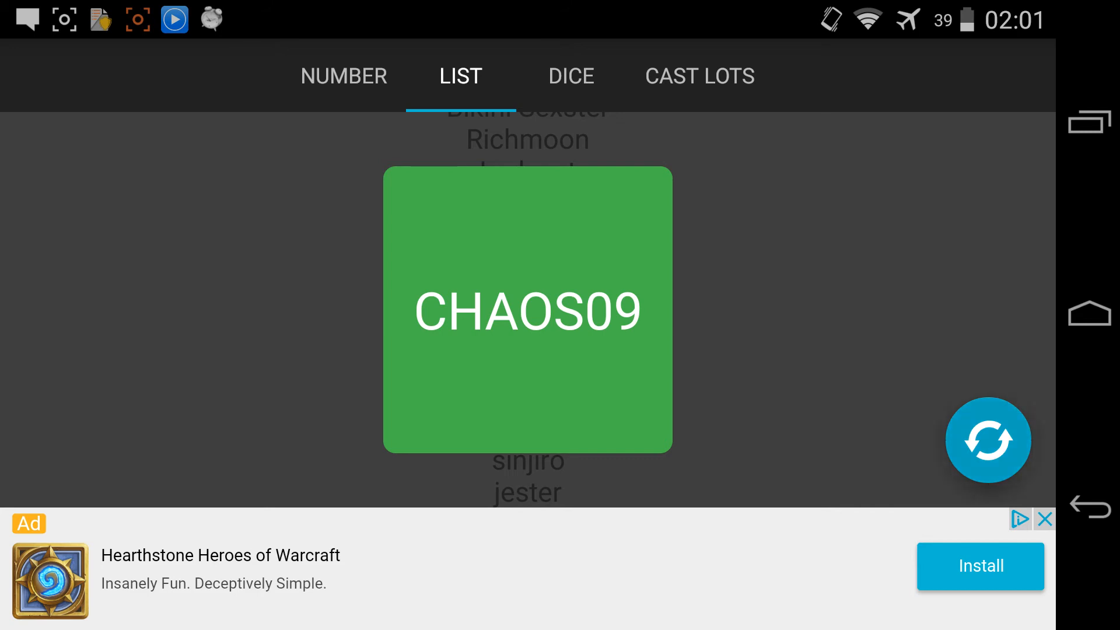
{"action": "left_click", "coordinate": [988, 441]}
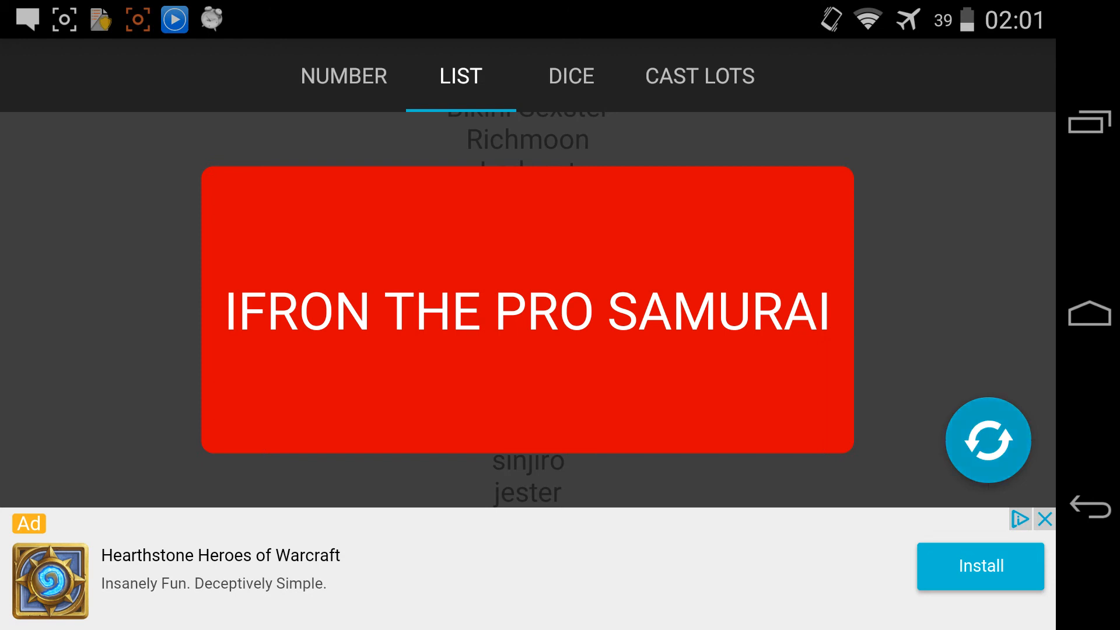
{"action": "left_click", "coordinate": [989, 440]}
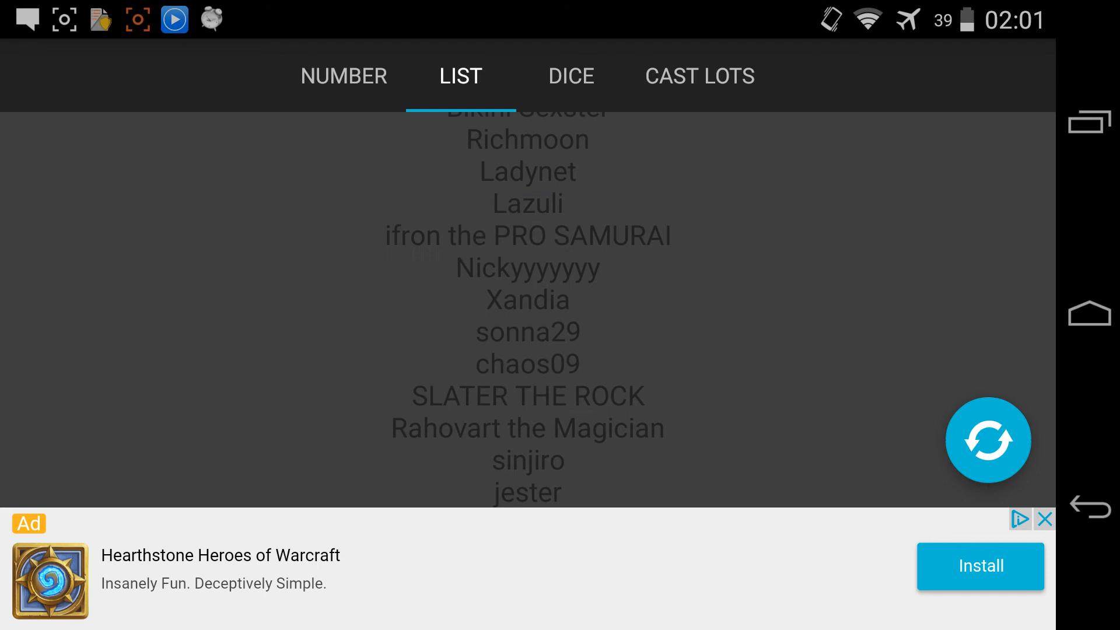
{"action": "left_click", "coordinate": [988, 440]}
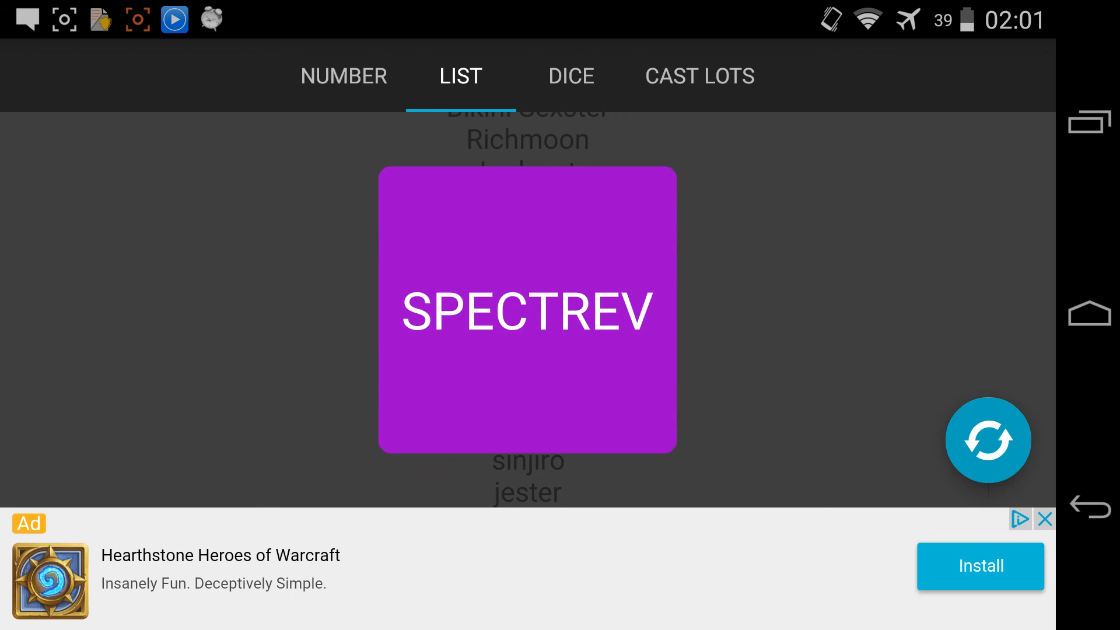
{"action": "left_click", "coordinate": [988, 440]}
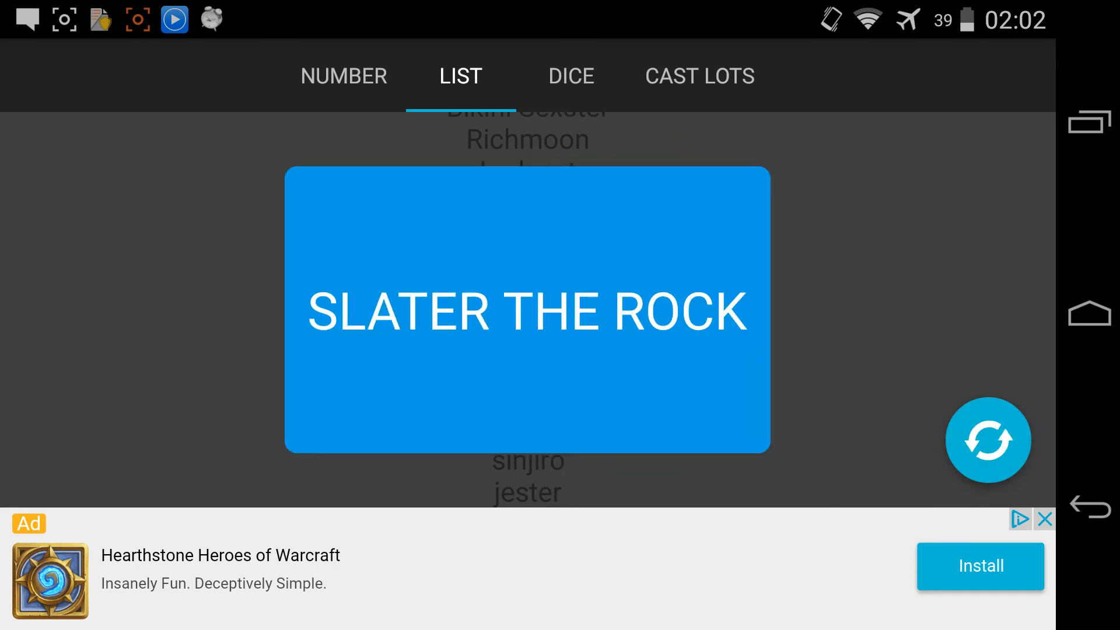
{"action": "left_click", "coordinate": [989, 440]}
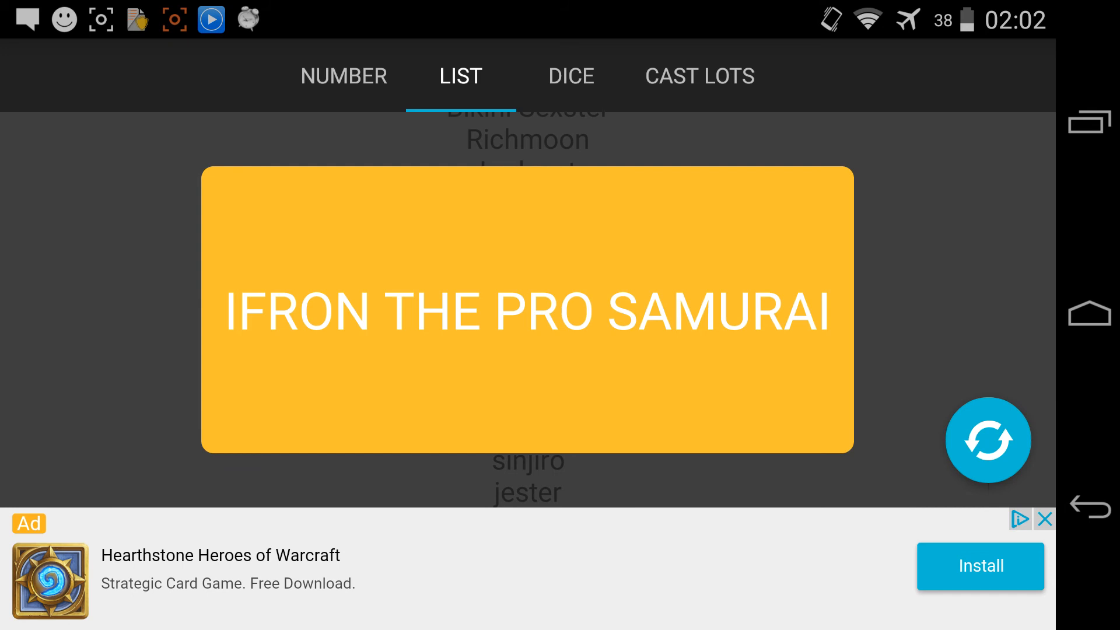
{"action": "left_click", "coordinate": [988, 440]}
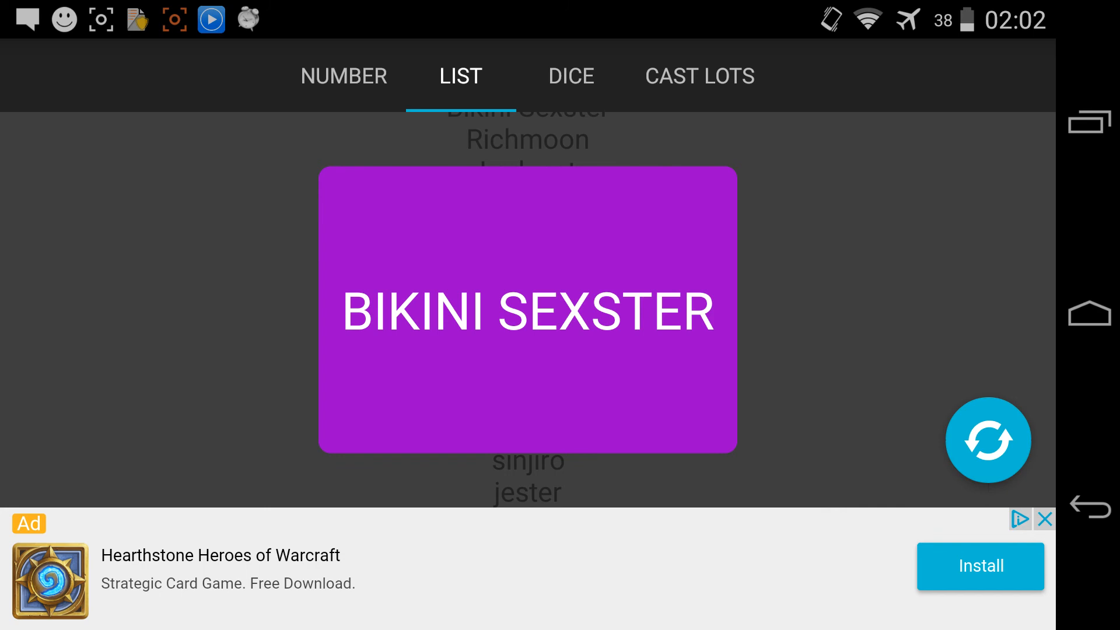
{"action": "left_click", "coordinate": [988, 440]}
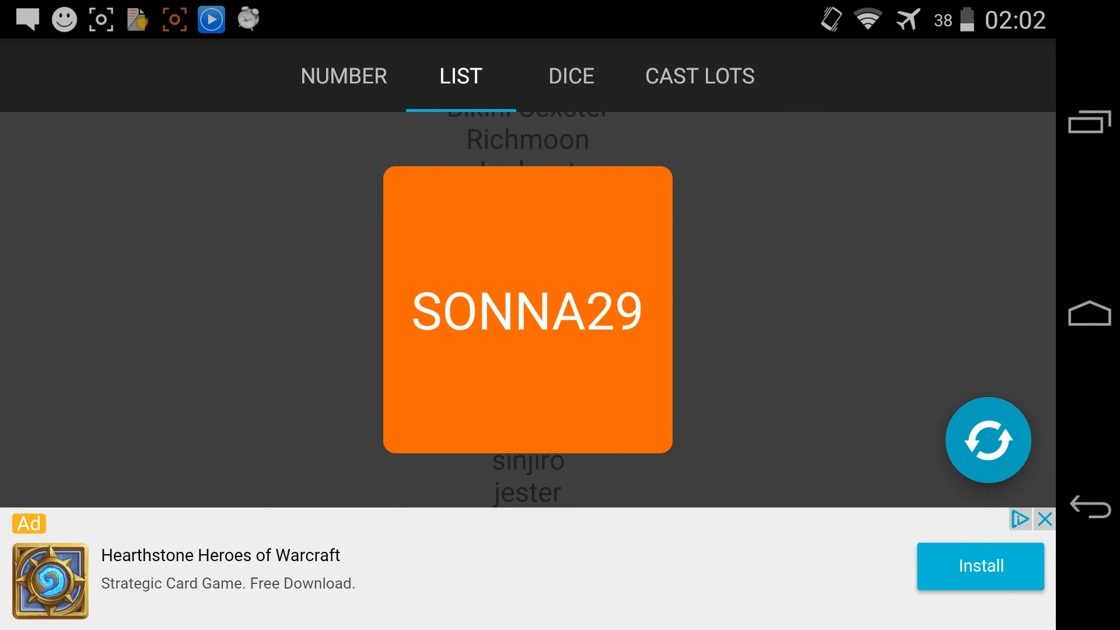
{"action": "left_click", "coordinate": [988, 440]}
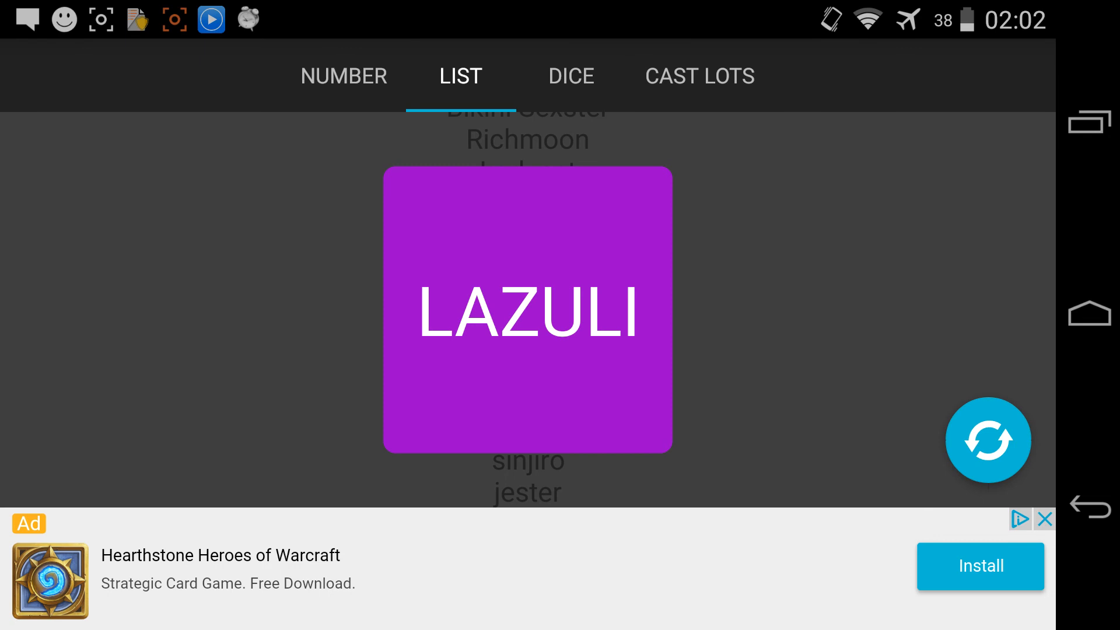
{"action": "left_click", "coordinate": [988, 440]}
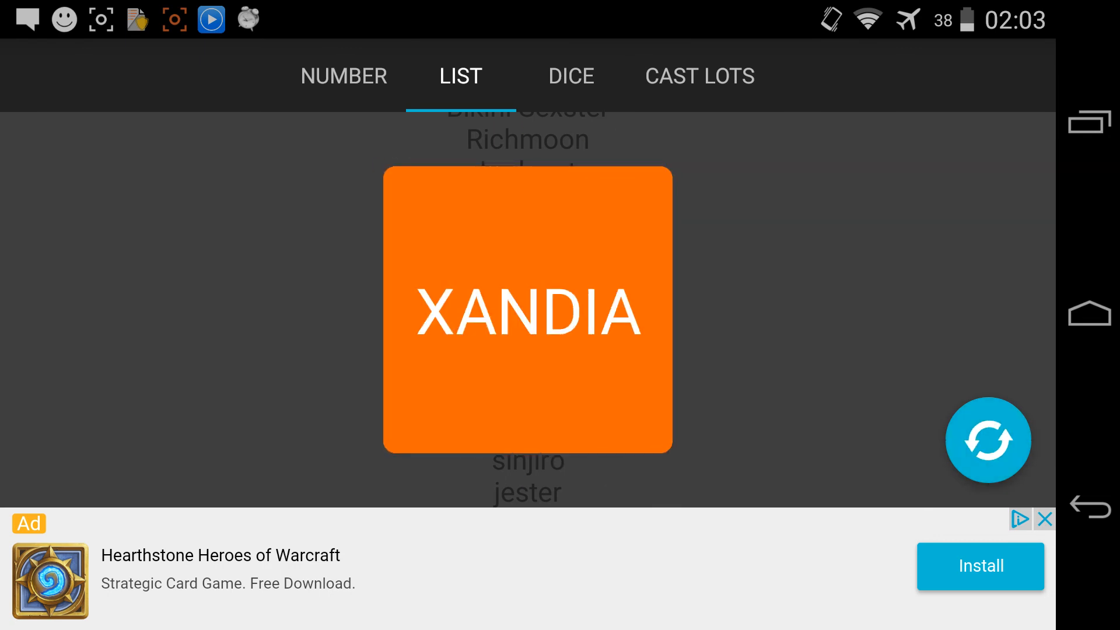